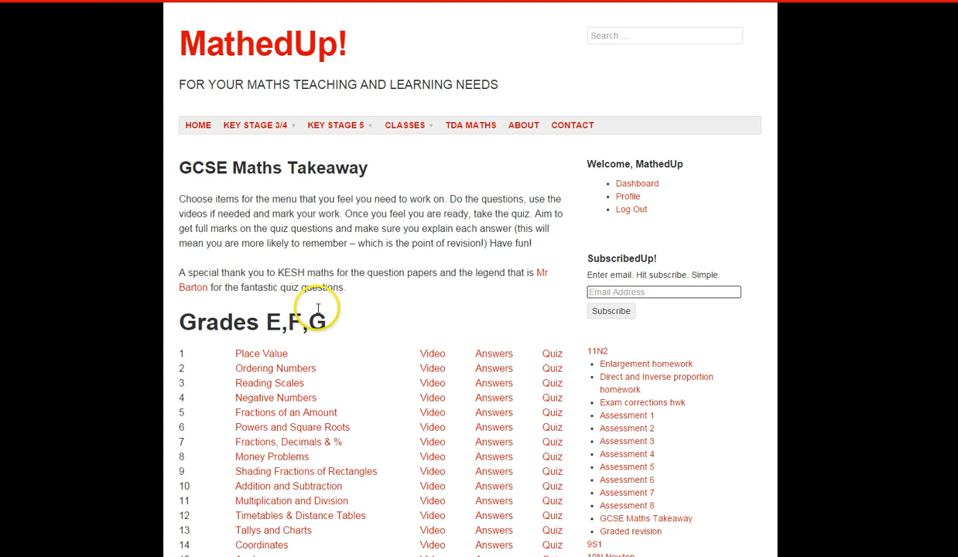
Step: Scroll past the Grade E, F, G topics to the Grade C section of the Takeaway list
scroll(down, 3)
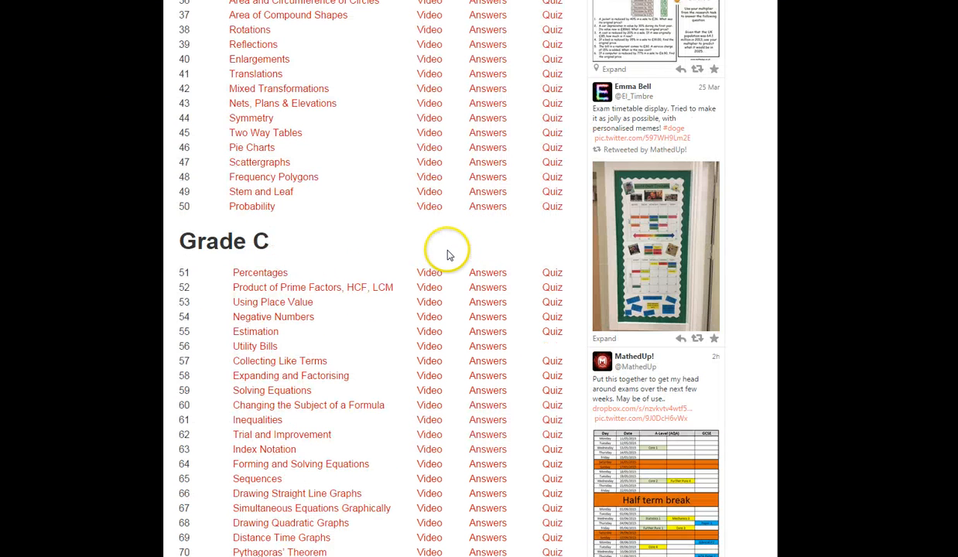
scroll(down, 3)
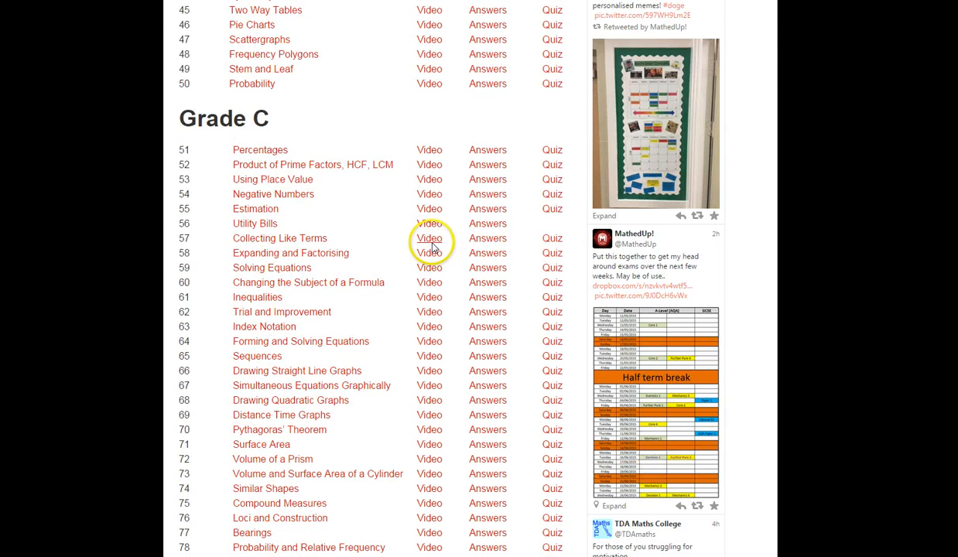
mouse_move(404, 284)
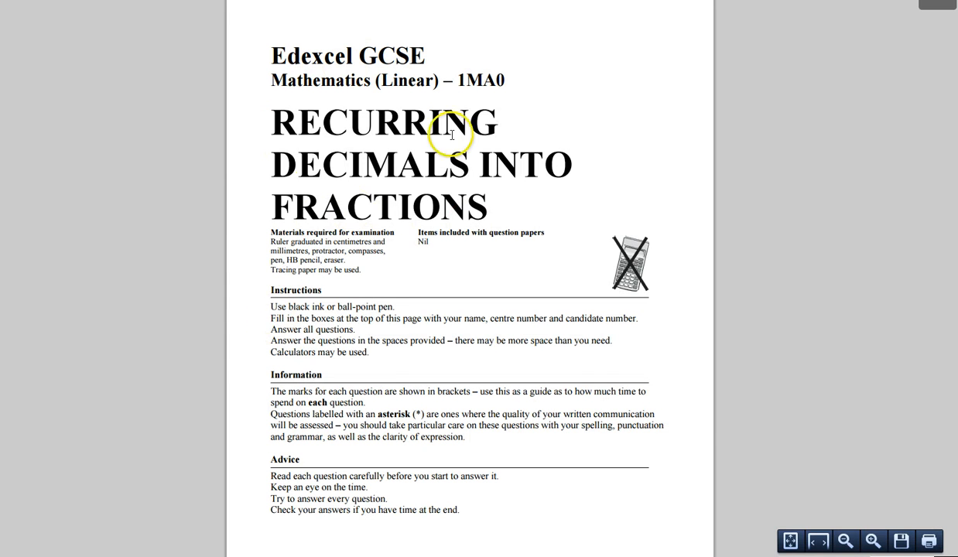
Step: Scroll the Recurring Decimals into Fractions question paper down to question 1
scroll(down, 3)
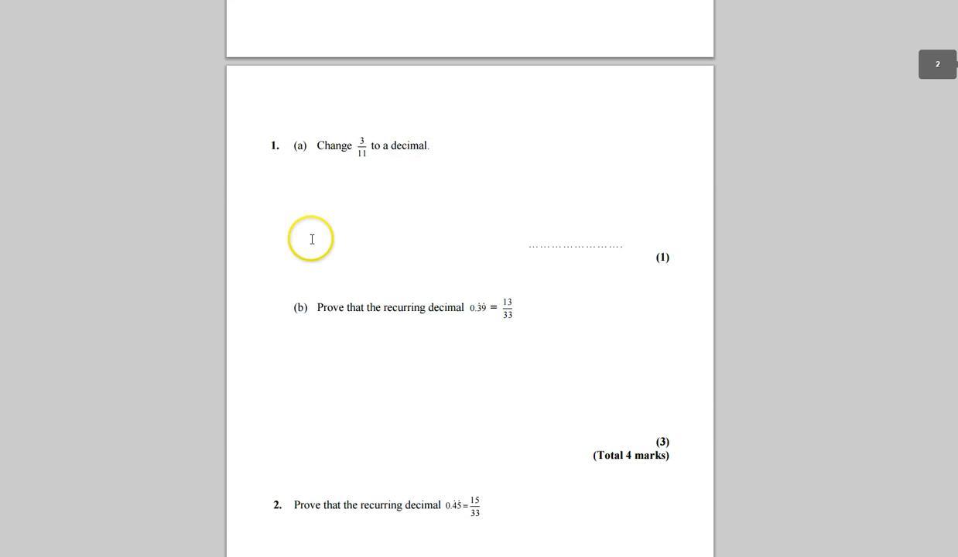
scroll(down, 3)
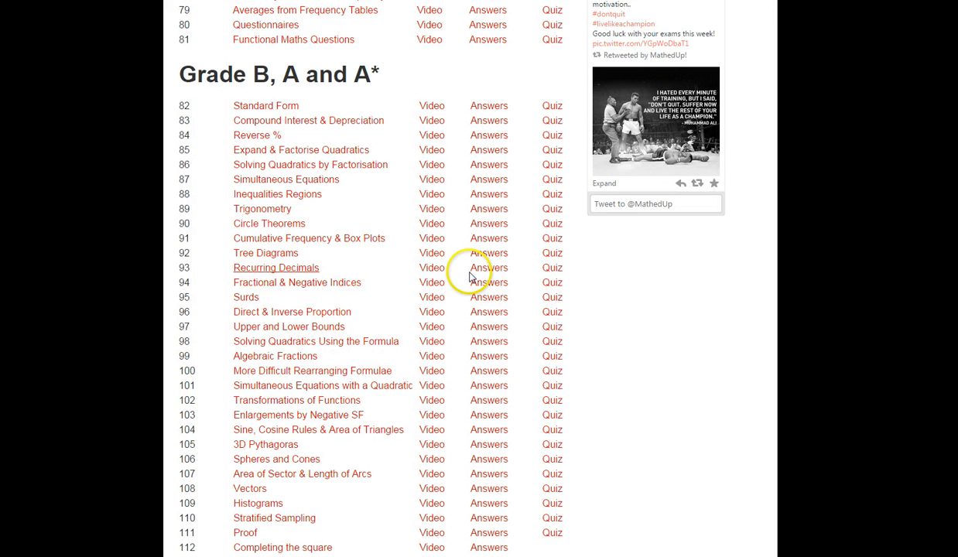
click(488, 268)
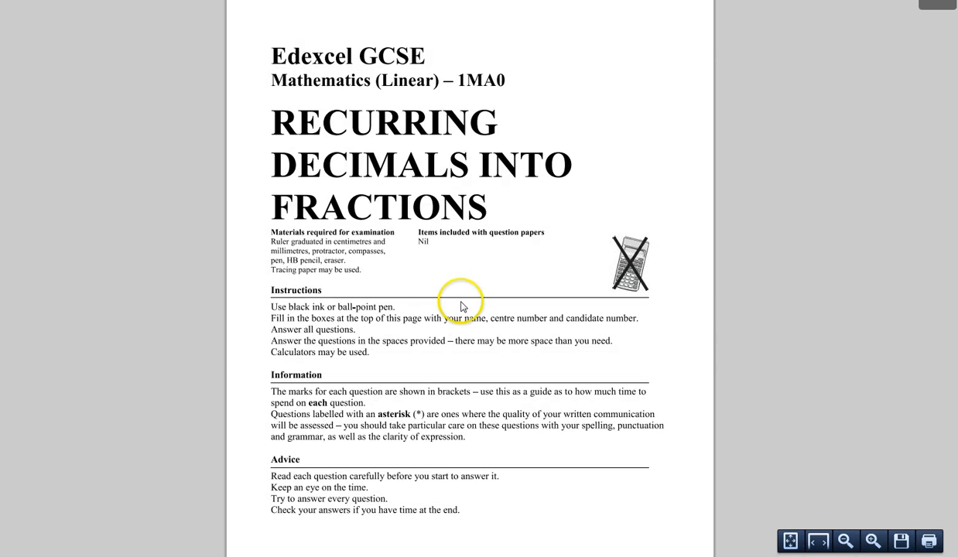
scroll(down, 3)
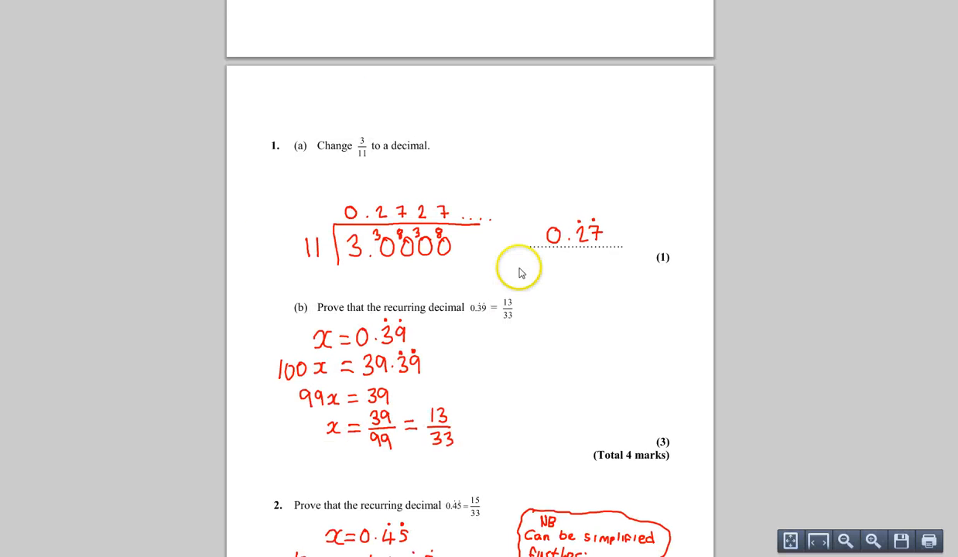
mouse_move(609, 320)
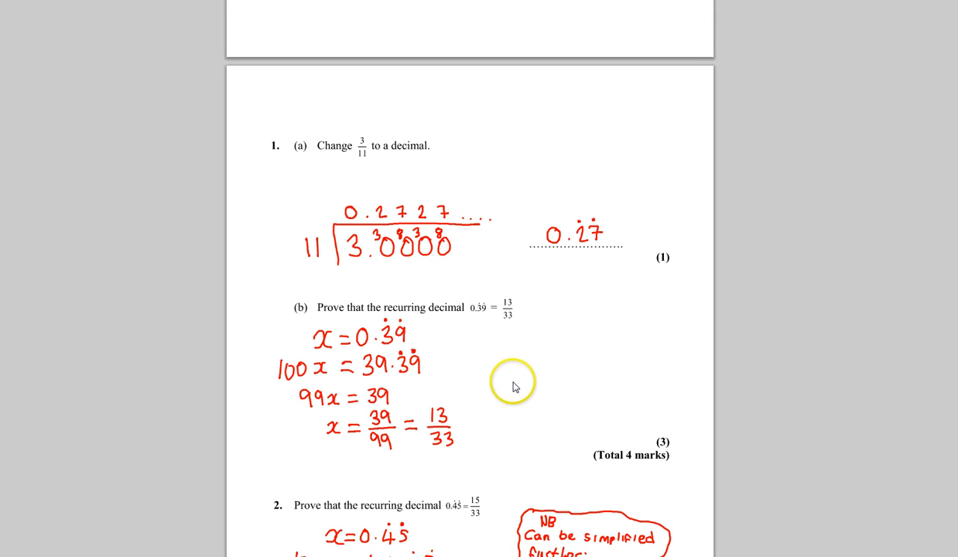
mouse_move(381, 315)
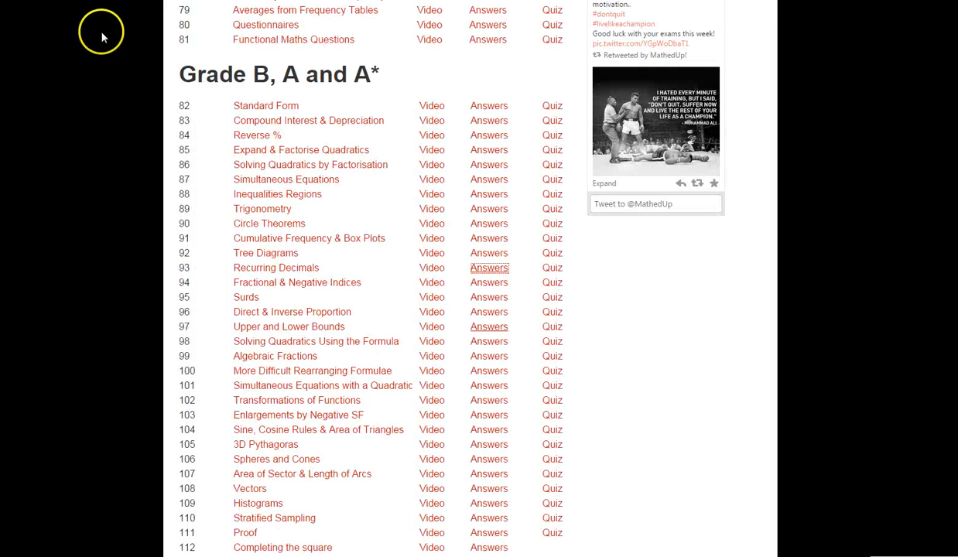
mouse_move(432, 268)
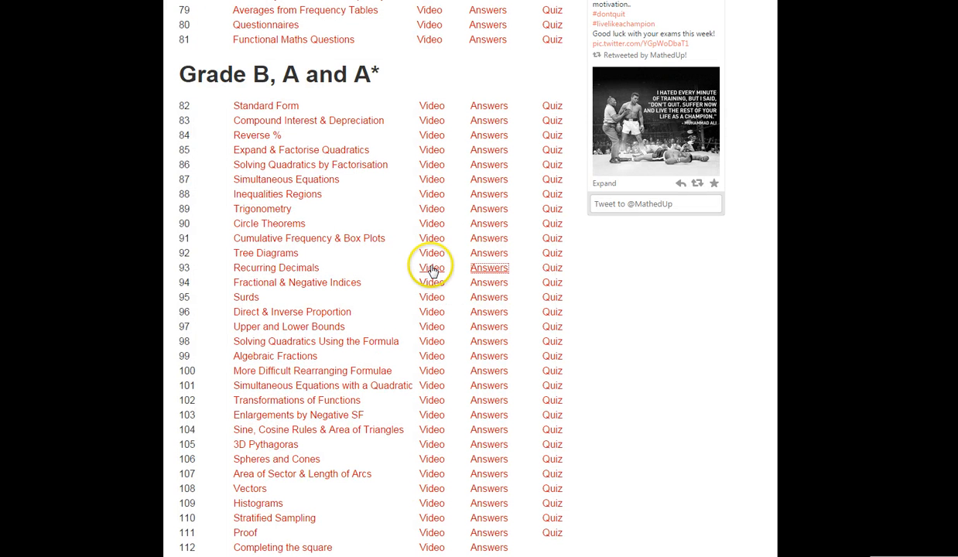
click(431, 267)
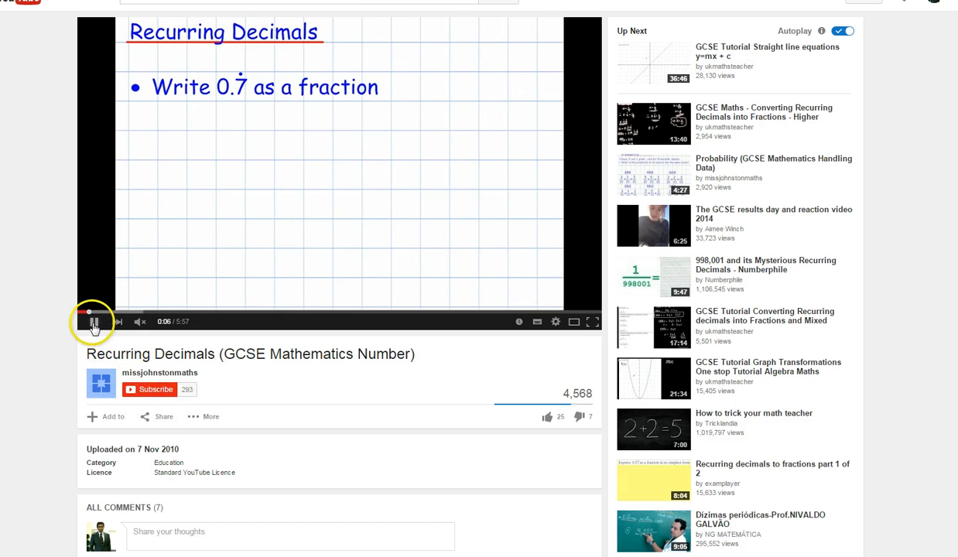
click(91, 322)
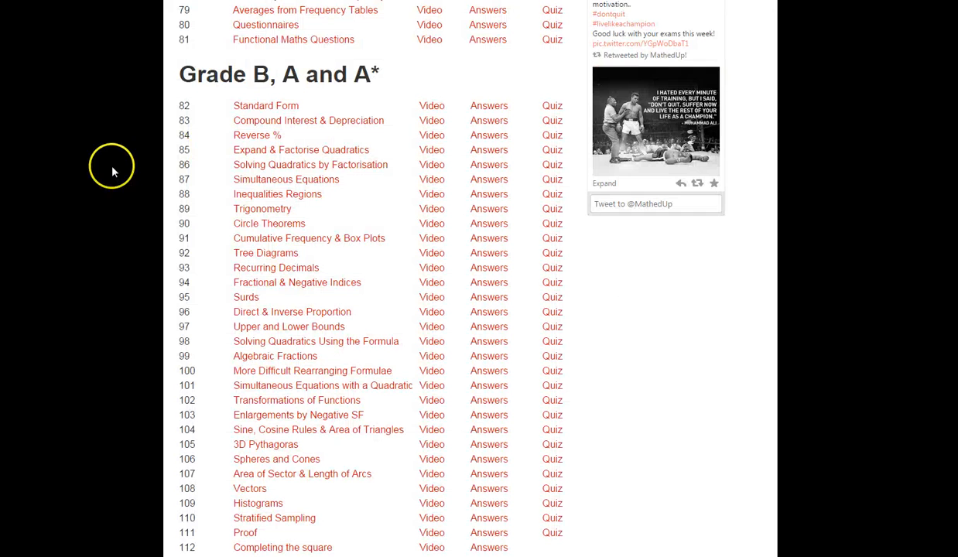
mouse_move(84, 263)
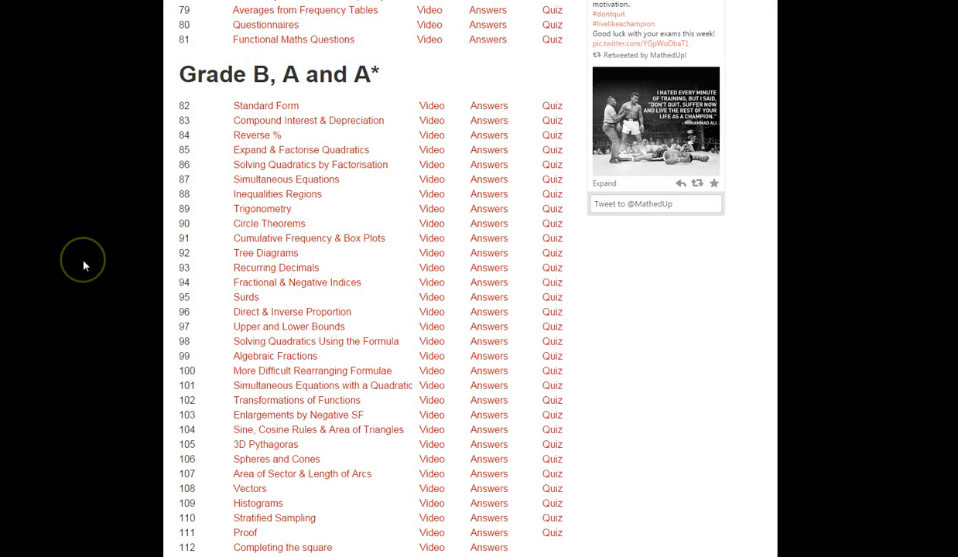
mouse_move(229, 320)
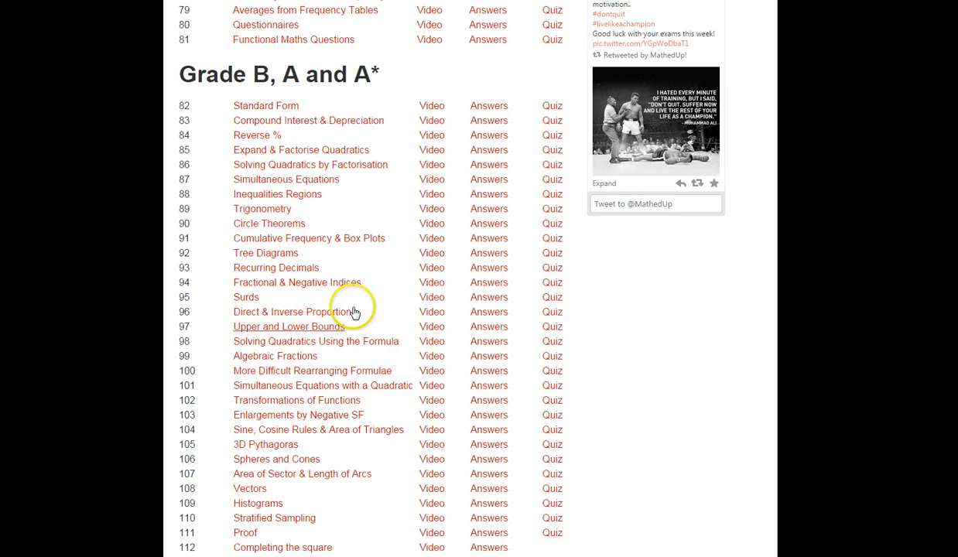
Step: Reopen the Recurring Decimals paper and scroll through questions 3 to 6
click(489, 268)
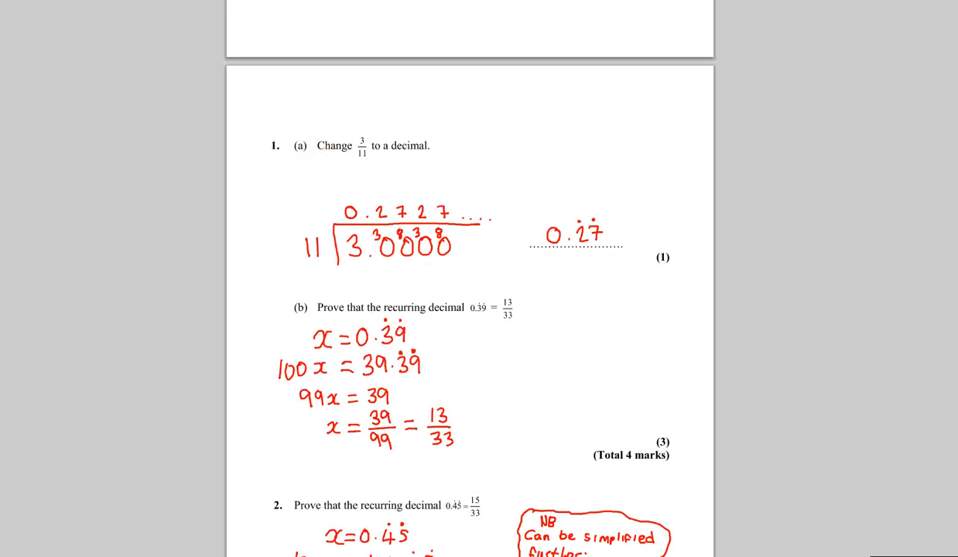
scroll(down, 3)
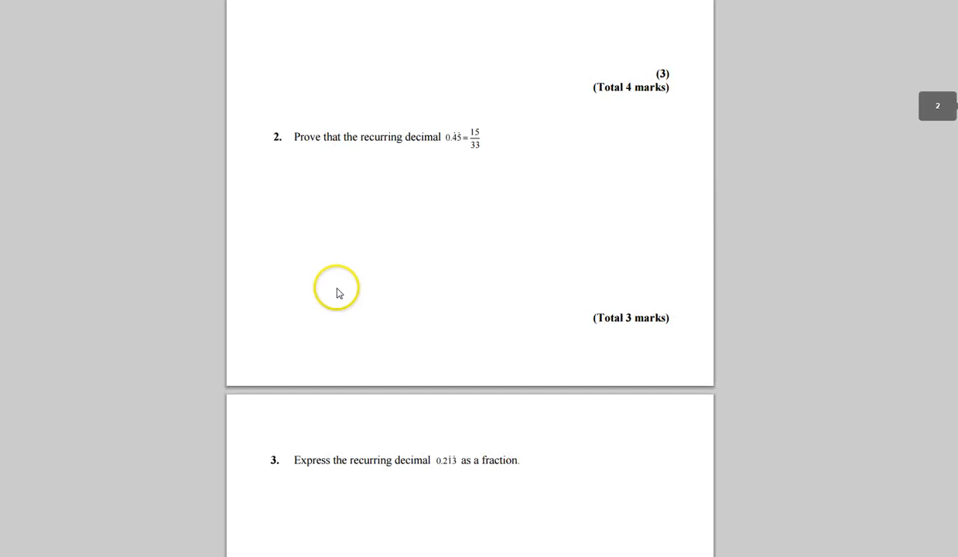
scroll(down, 3)
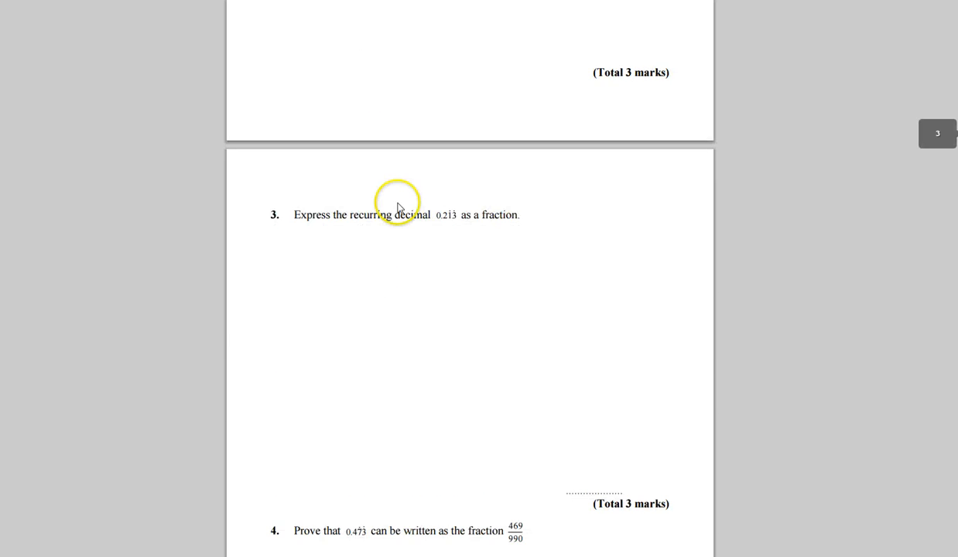
scroll(down, 3)
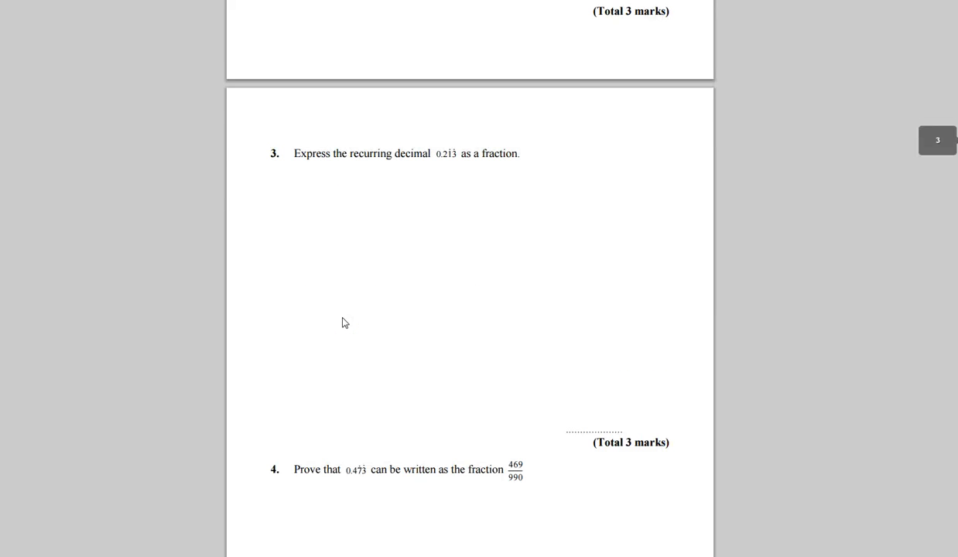
scroll(down, 3)
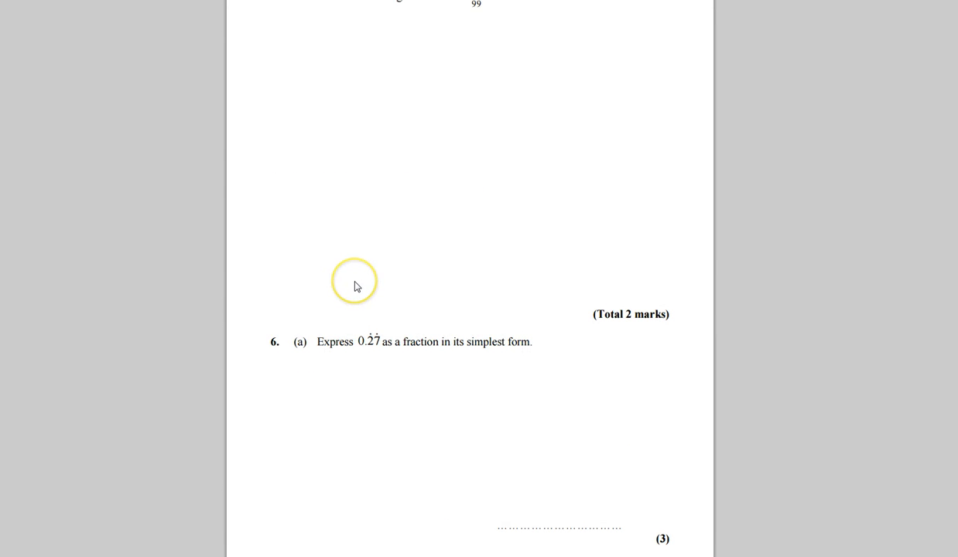
scroll(down, 3)
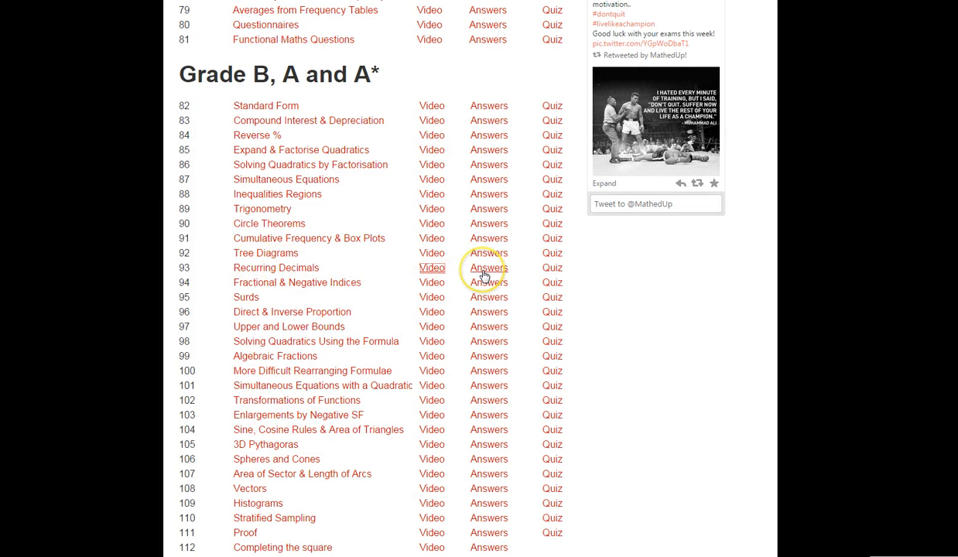
Step: Open the topic 93 Recurring Decimals answers and scroll through the worked solutions to 6(b)
click(487, 267)
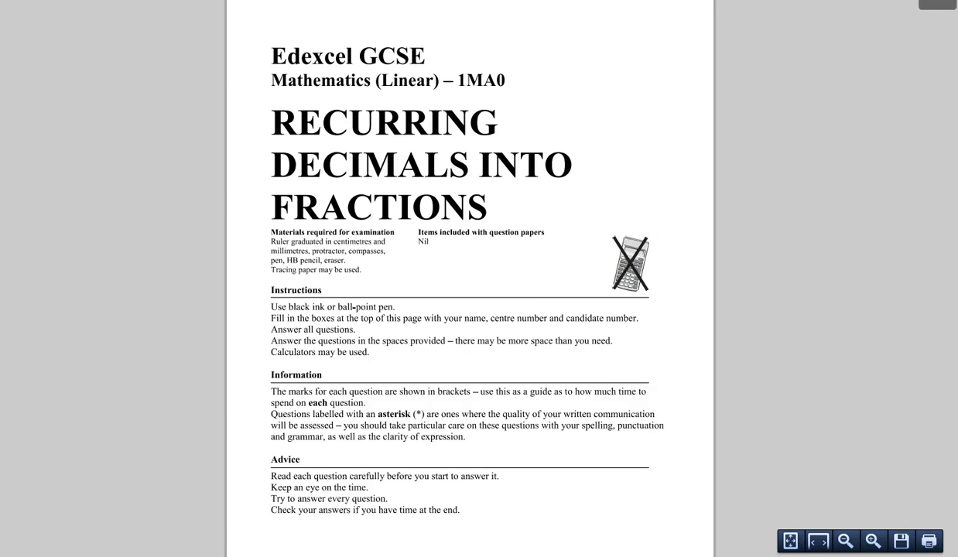
scroll(down, 3)
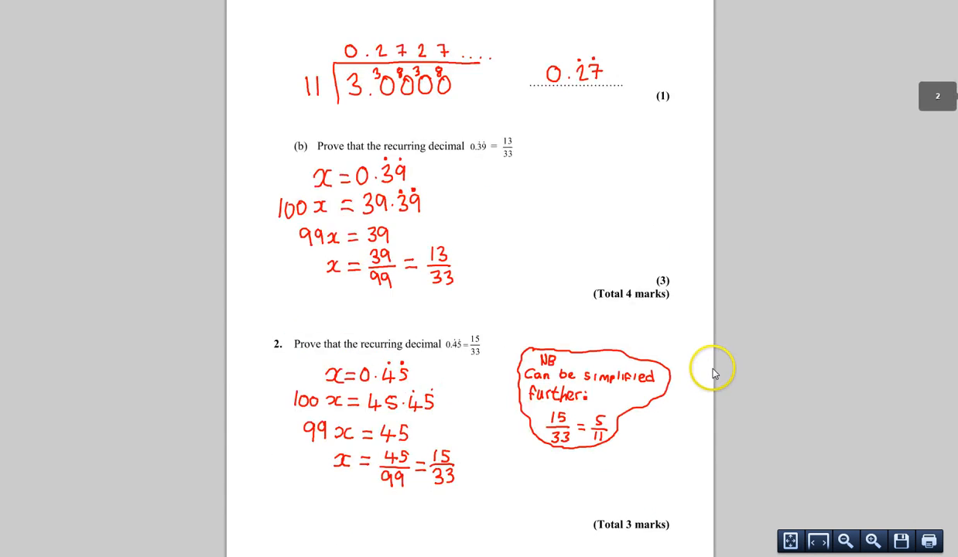
scroll(down, 3)
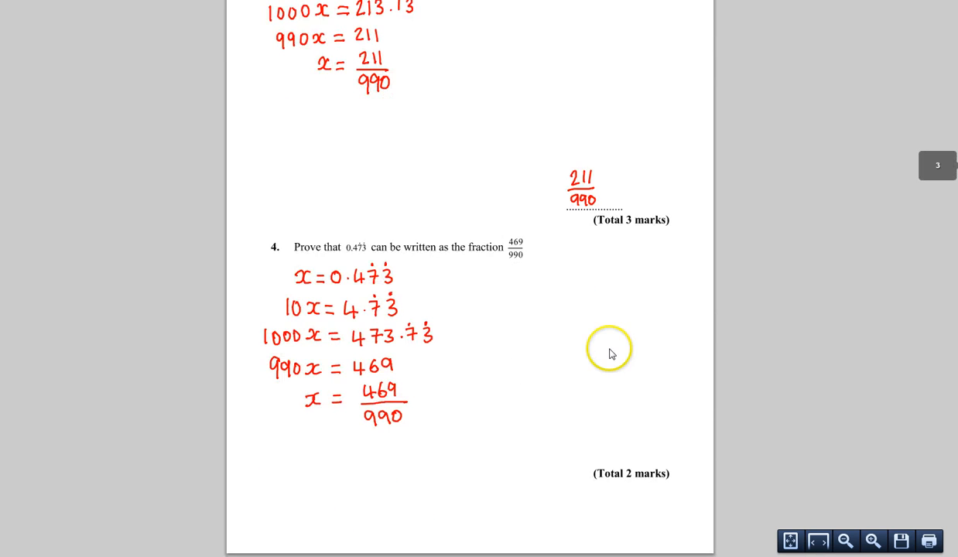
scroll(down, 3)
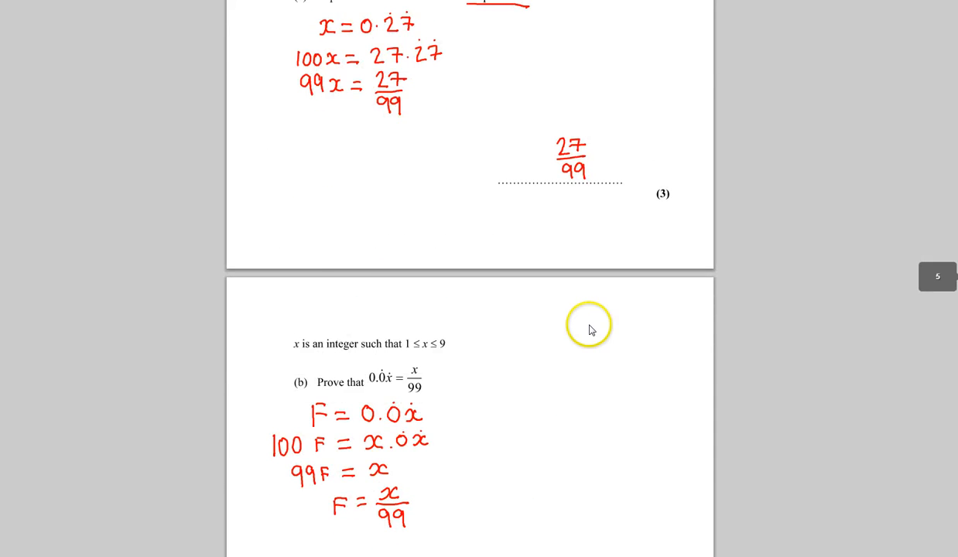
scroll(down, 3)
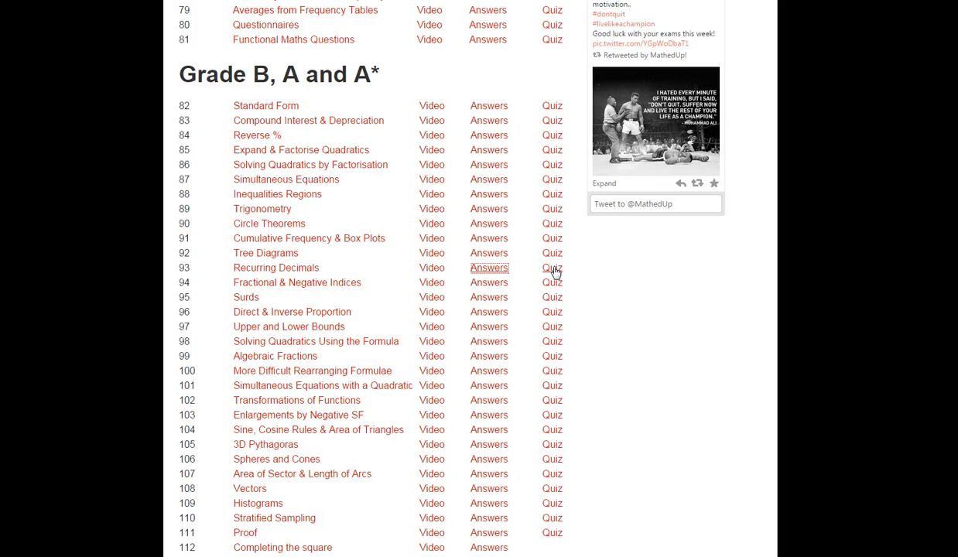
Step: Open the Recurring Decimals quiz and enter Diagnostic Questions as a guest
click(489, 268)
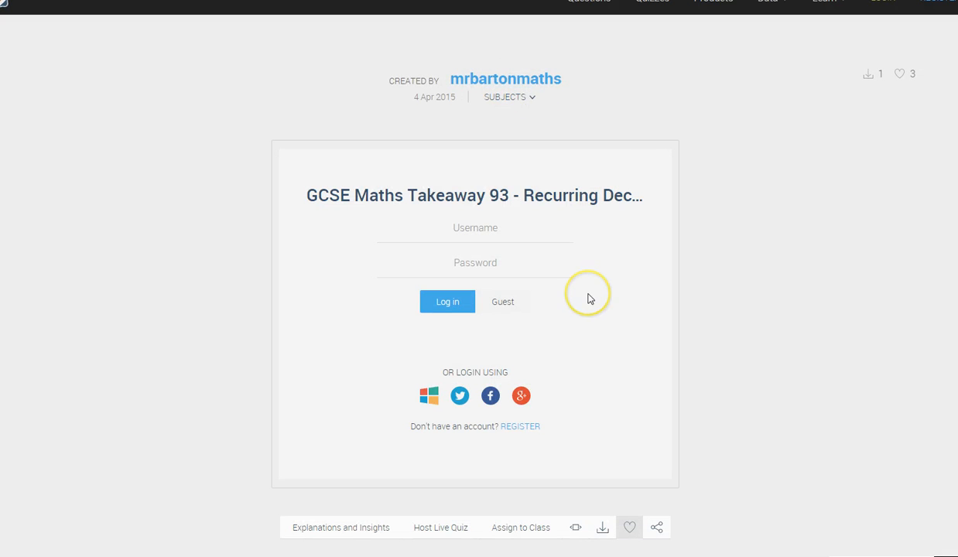
mouse_move(590, 298)
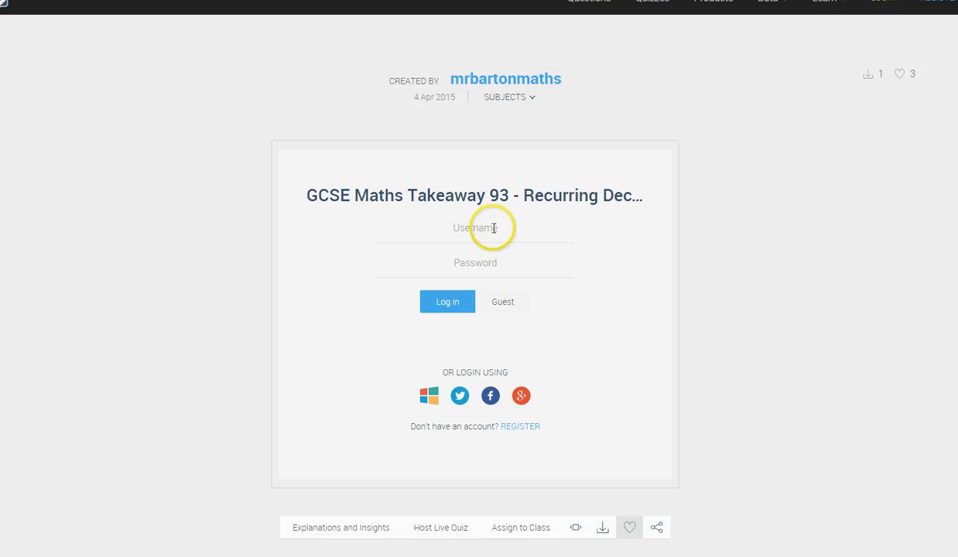
mouse_move(494, 222)
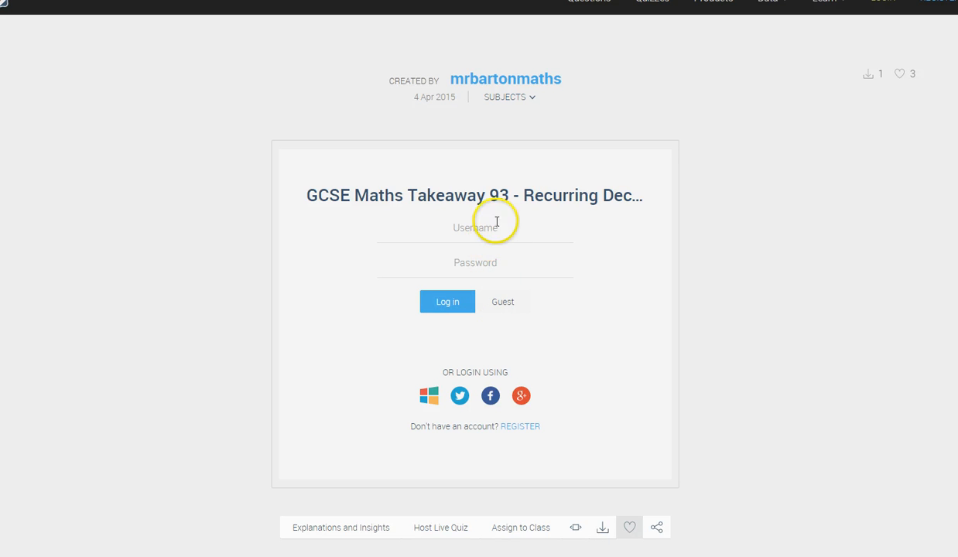
mouse_move(523, 277)
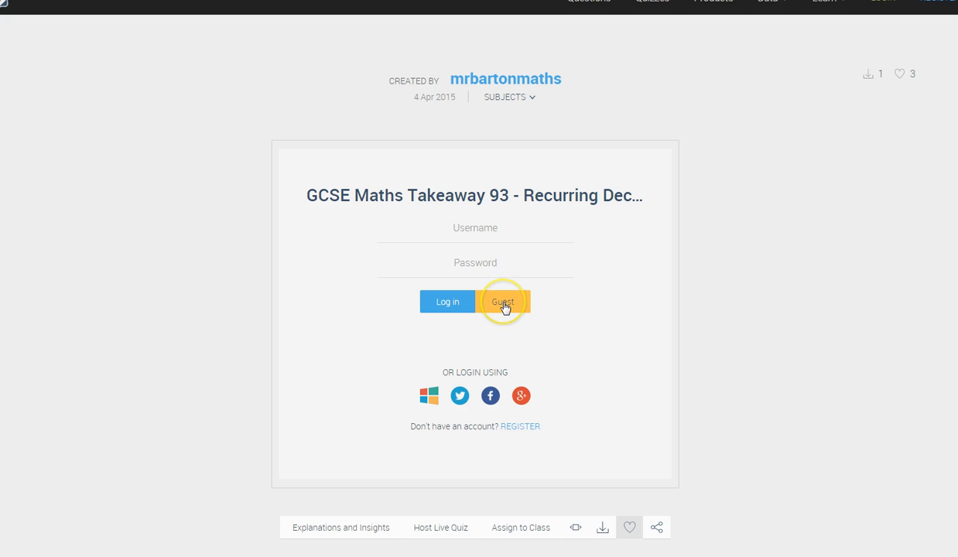
click(509, 301)
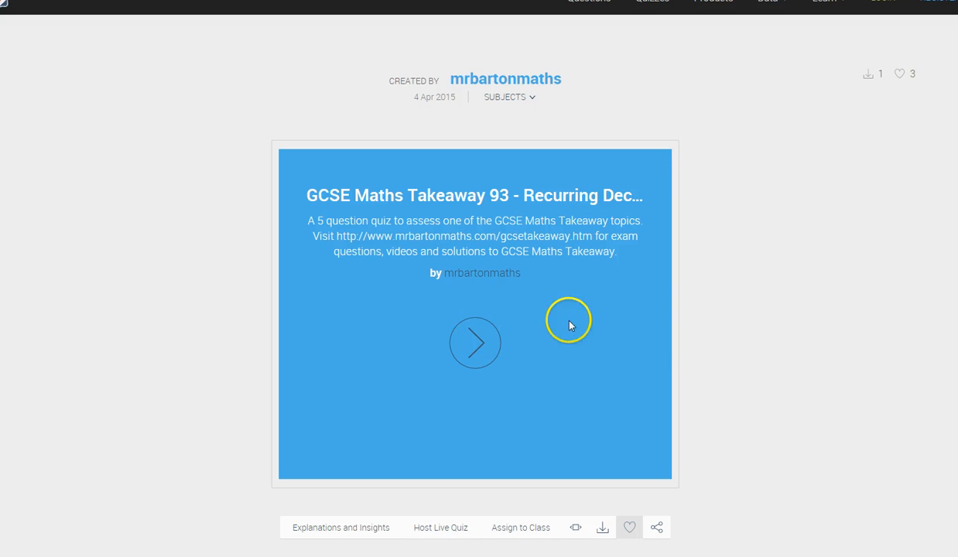
Step: Start the quiz and answer question 1 with B (1/9)
click(473, 342)
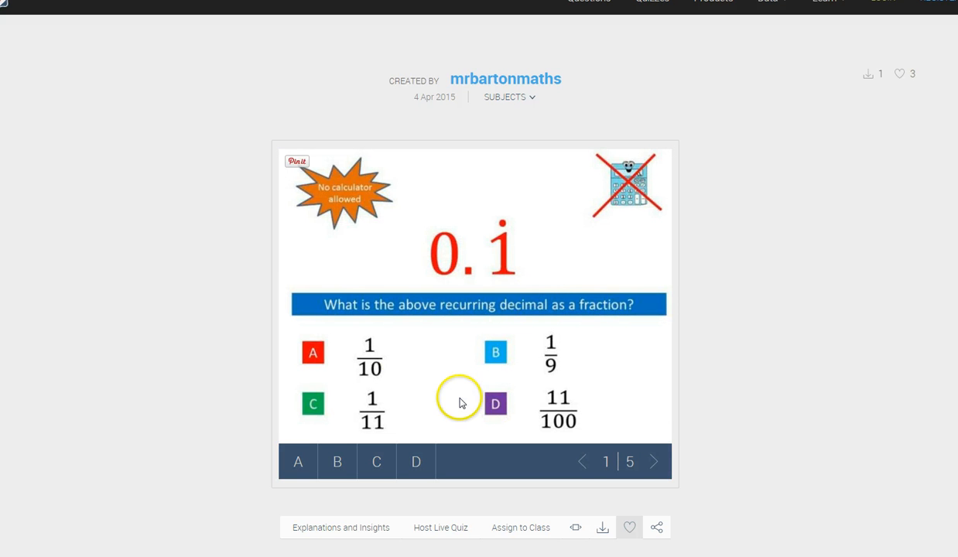
mouse_move(459, 402)
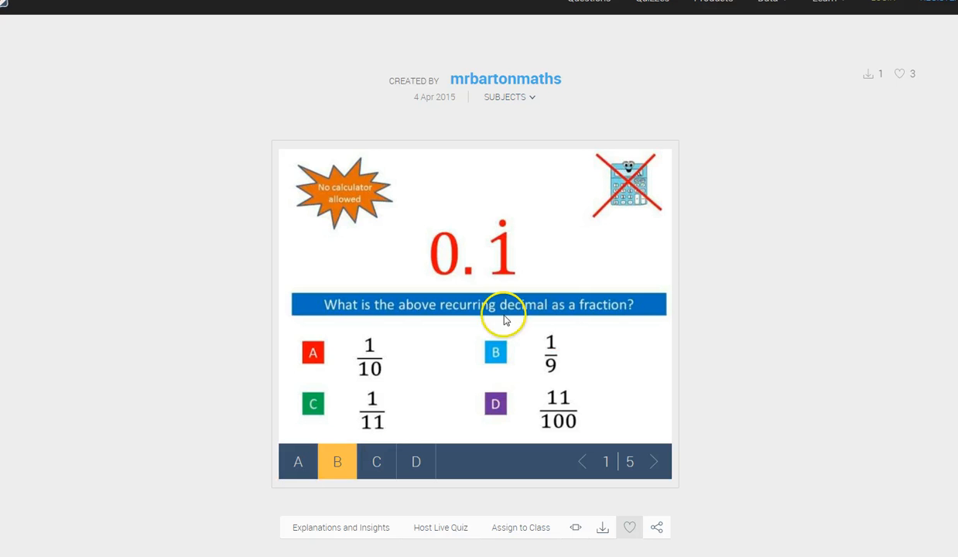
click(336, 461)
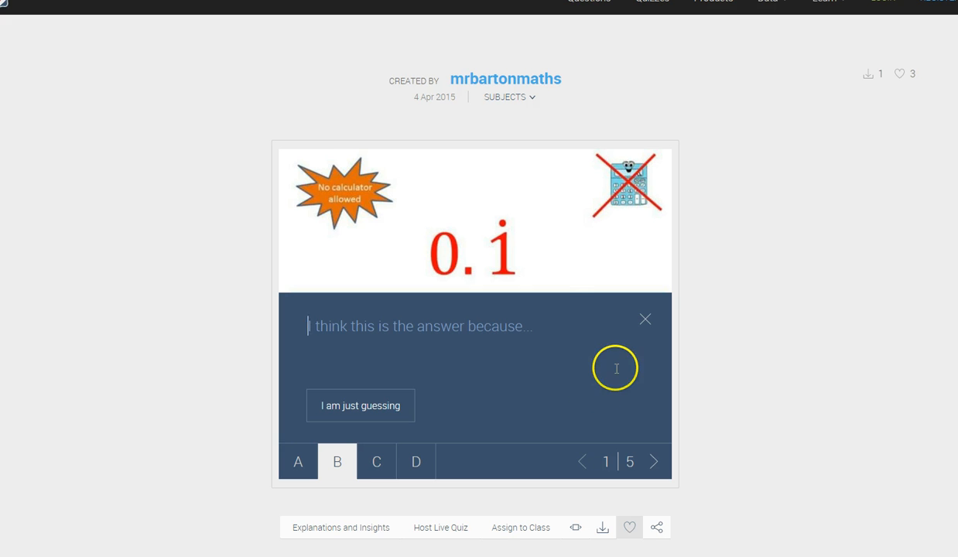
click(644, 318)
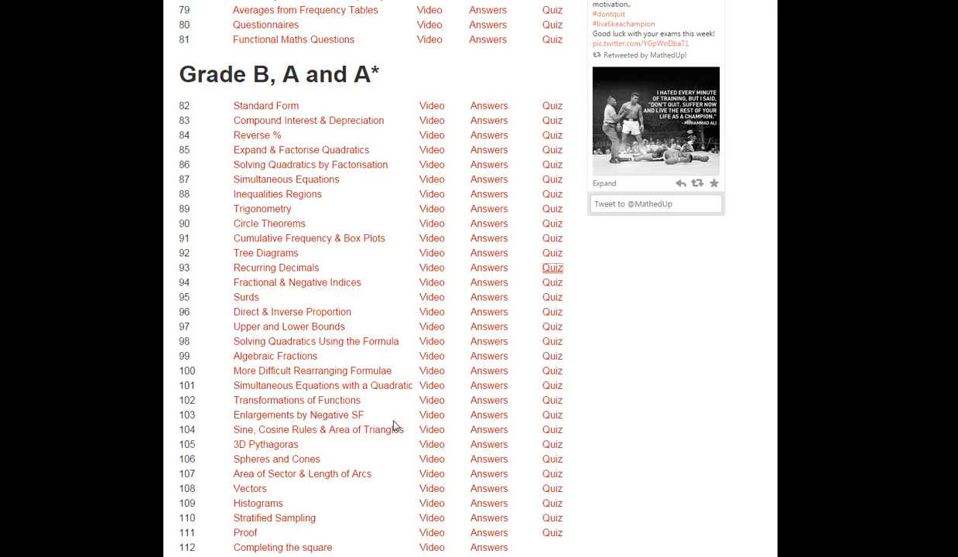
mouse_move(80, 13)
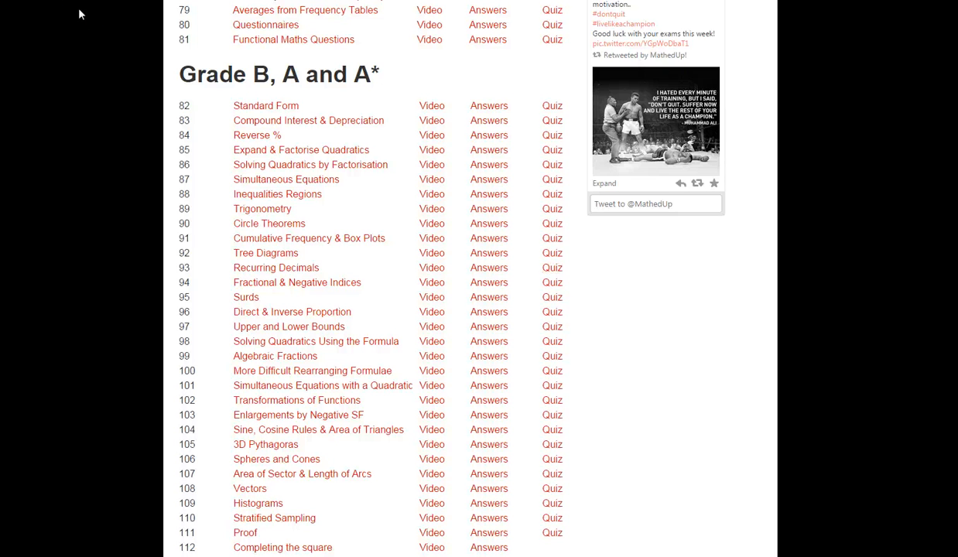